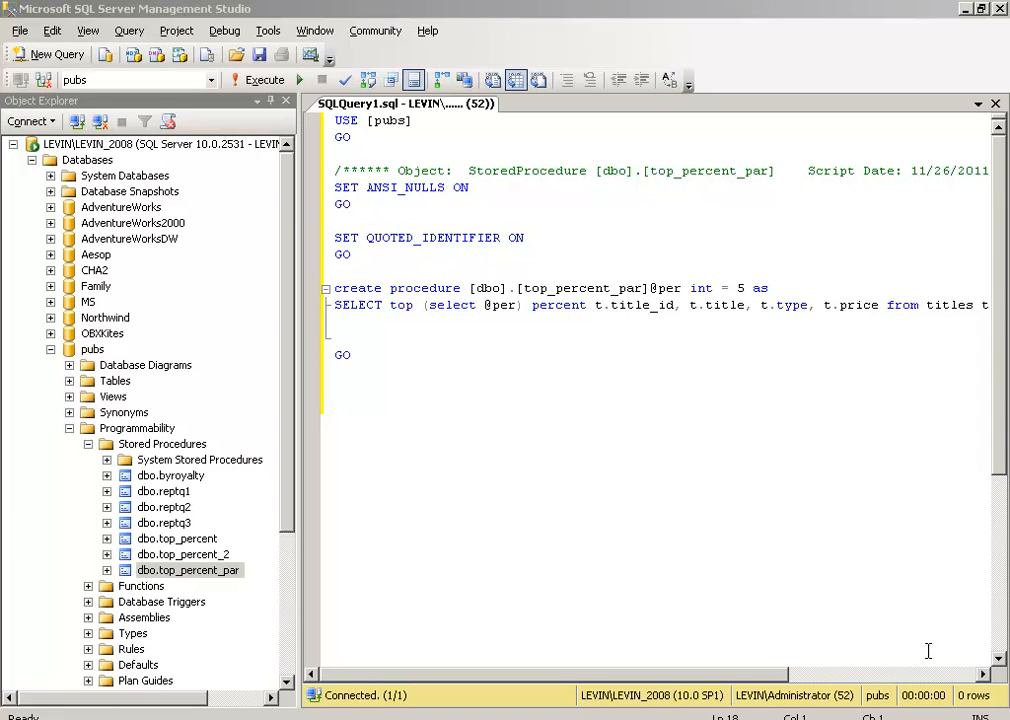
- Scroll the top_percent_par script back in Management Studio and switch to Crystal Reports
{"action": "left_click", "coordinate": [335, 405]}
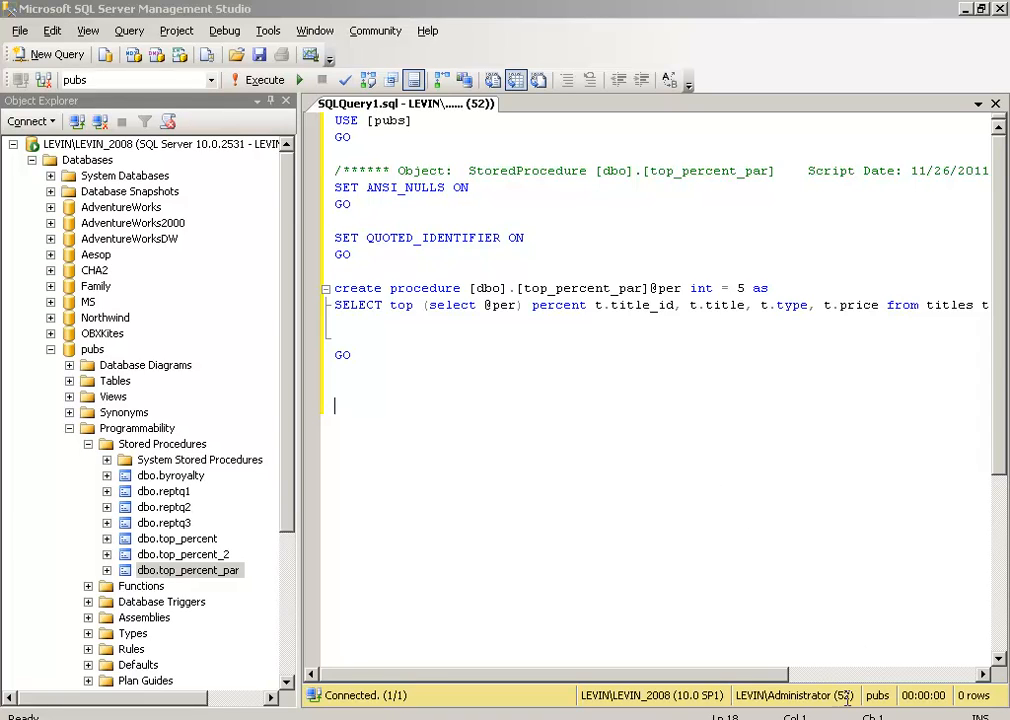
{"action": "scroll", "scroll_direction": "right", "scroll_amount": 3}
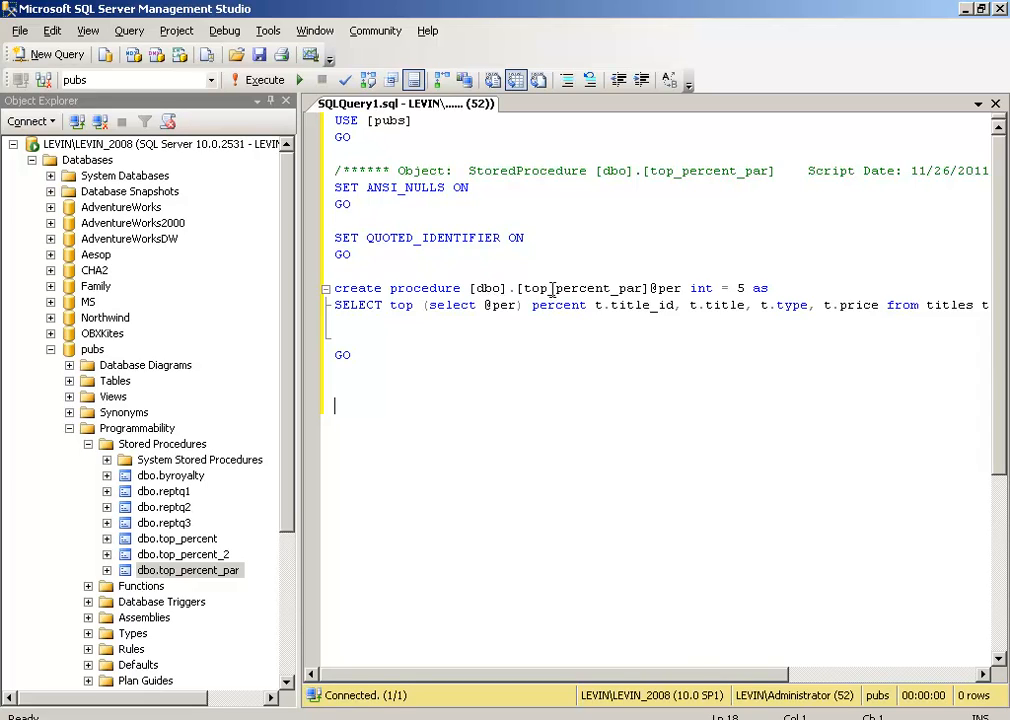
{"action": "left_click", "coordinate": [562, 305]}
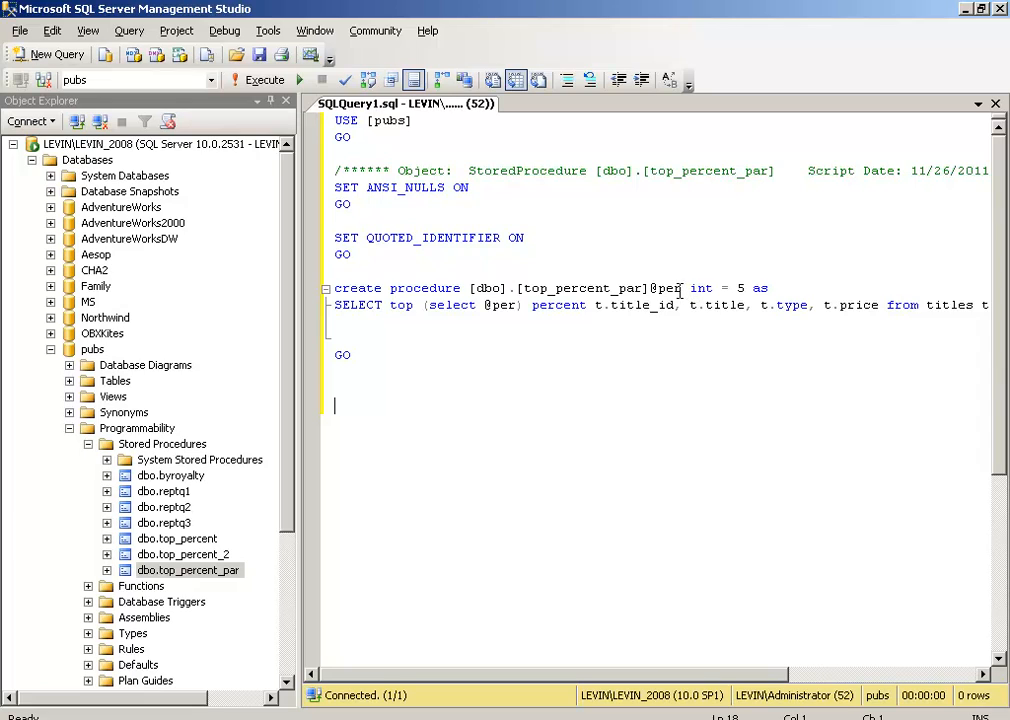
{"action": "mouse_move", "coordinate": [700, 288]}
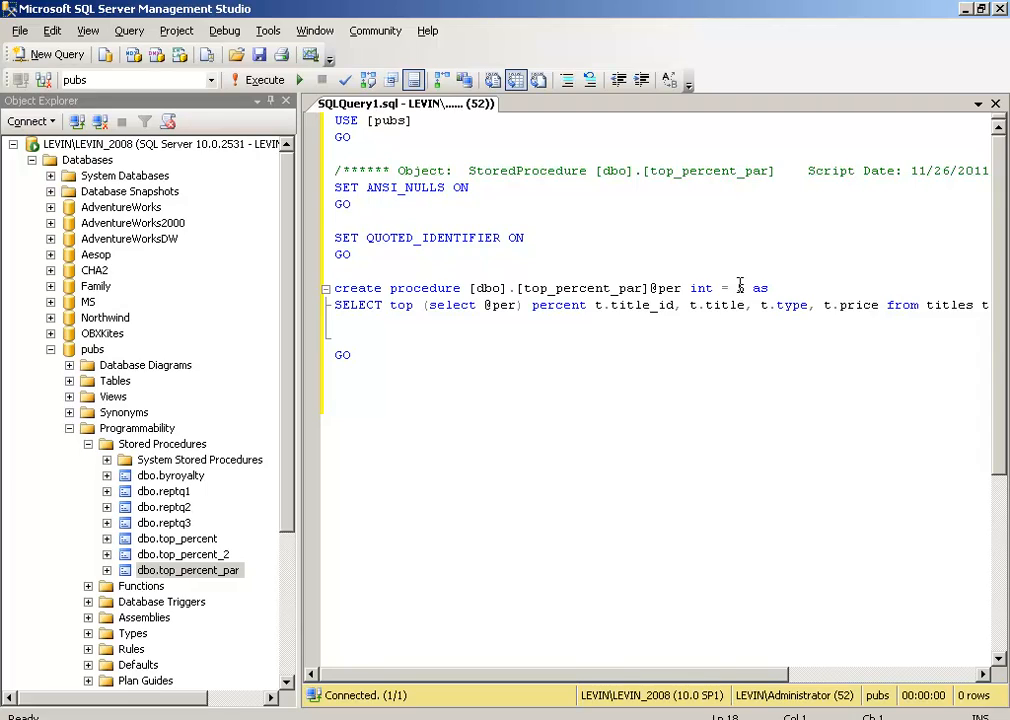
{"action": "type", "text": "5"}
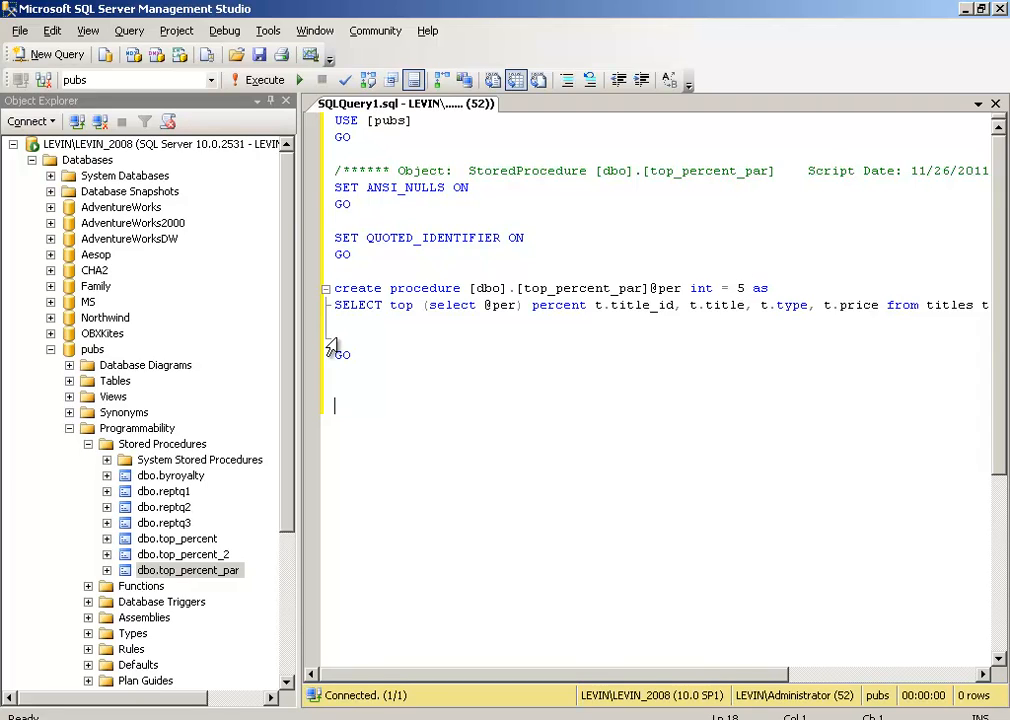
{"action": "mouse_move", "coordinate": [505, 305]}
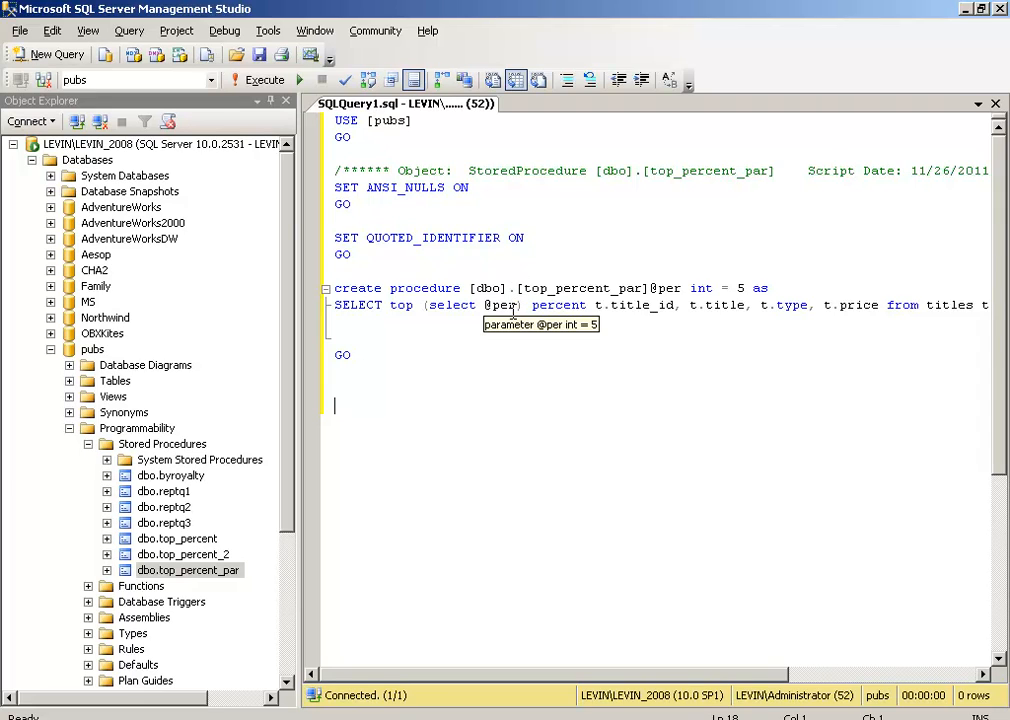
{"action": "mouse_move", "coordinate": [518, 305]}
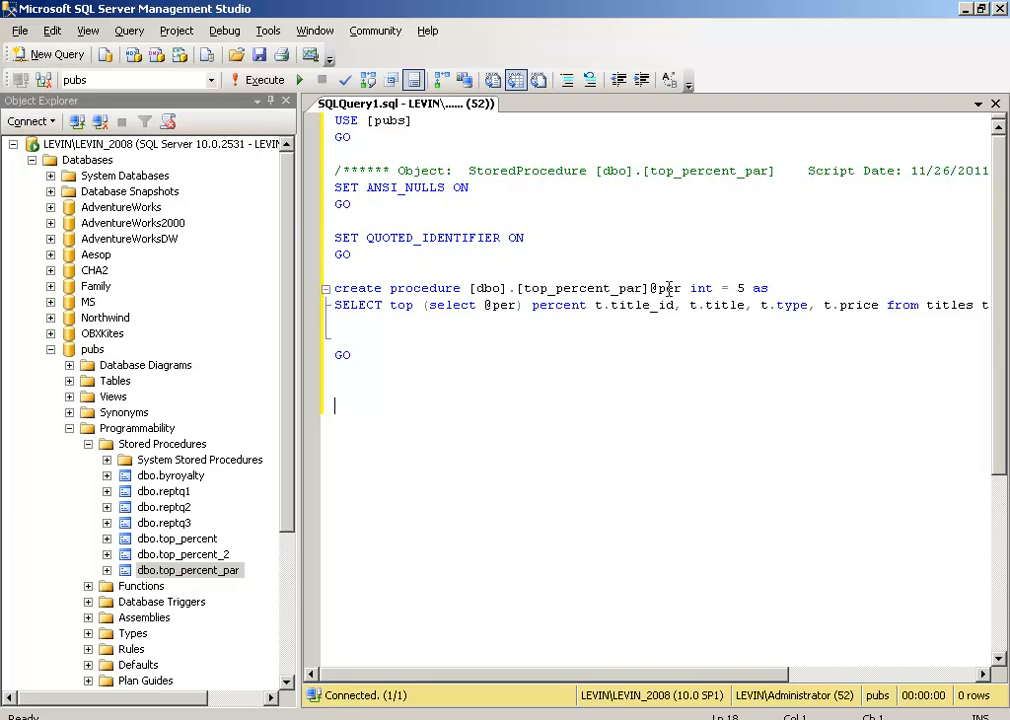
{"action": "mouse_move", "coordinate": [419, 347]}
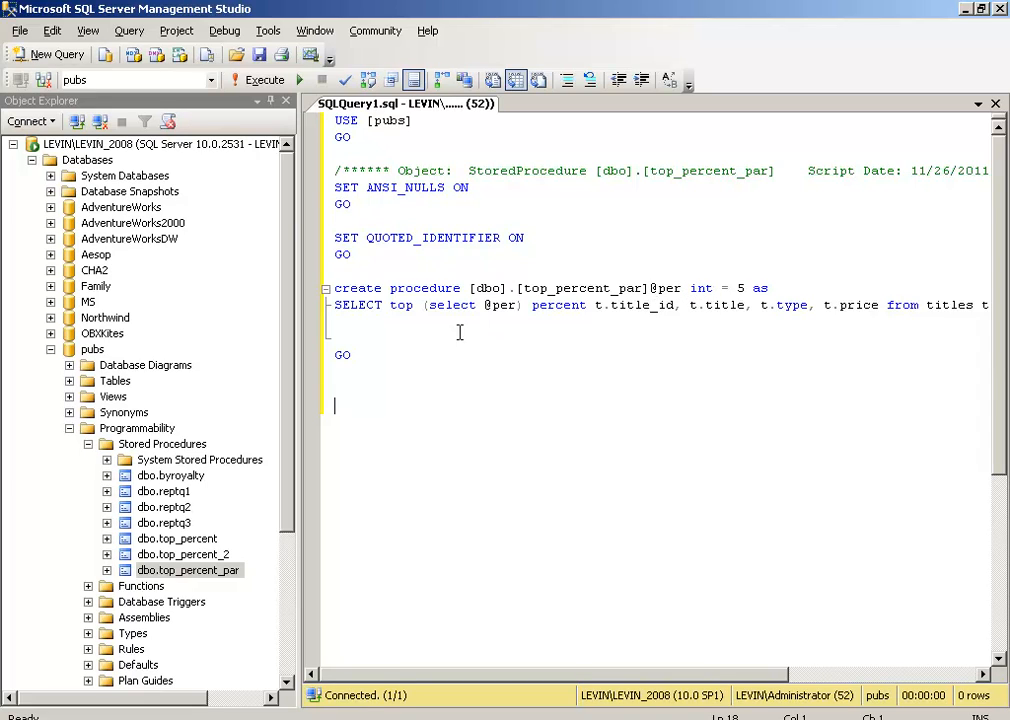
{"action": "mouse_move", "coordinate": [497, 305]}
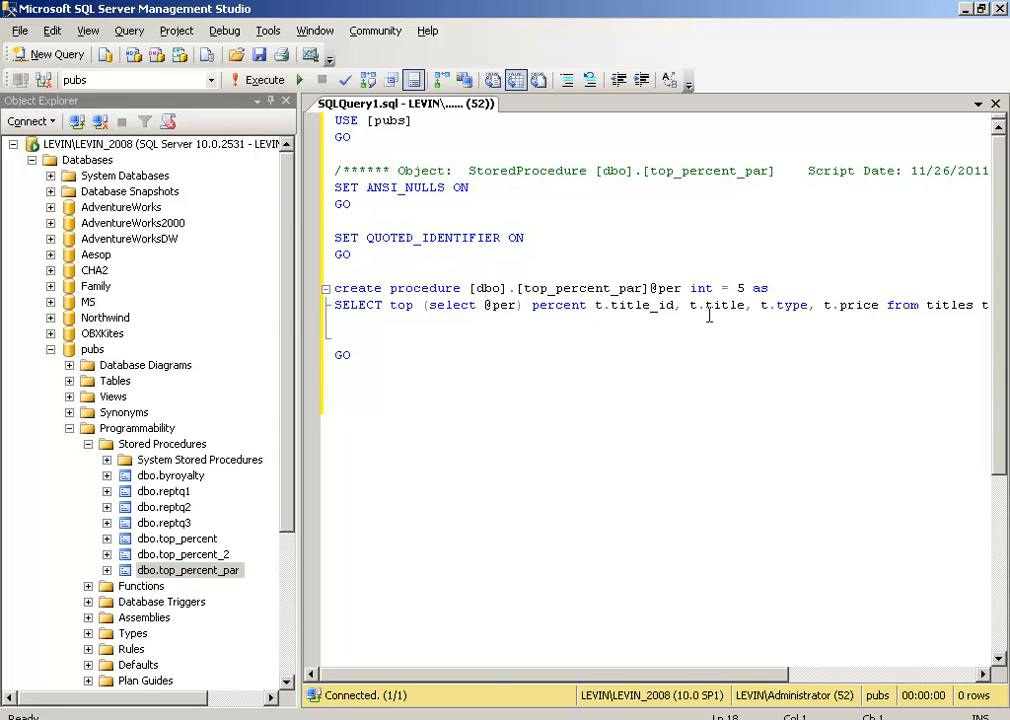
{"action": "mouse_move", "coordinate": [497, 673]}
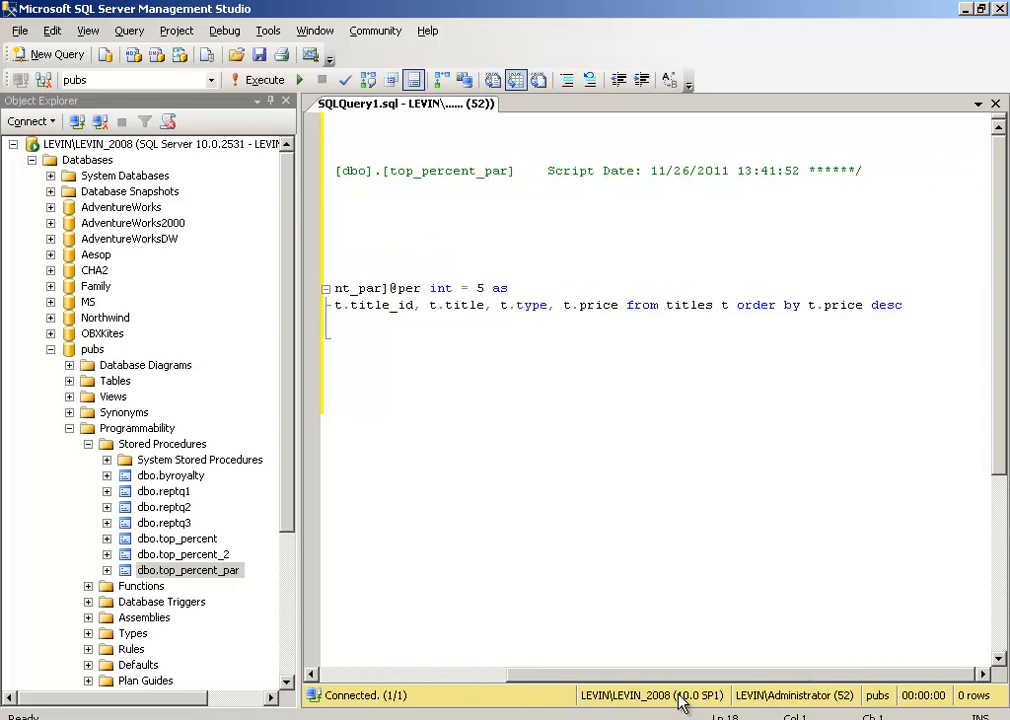
{"action": "mouse_move", "coordinate": [568, 305]}
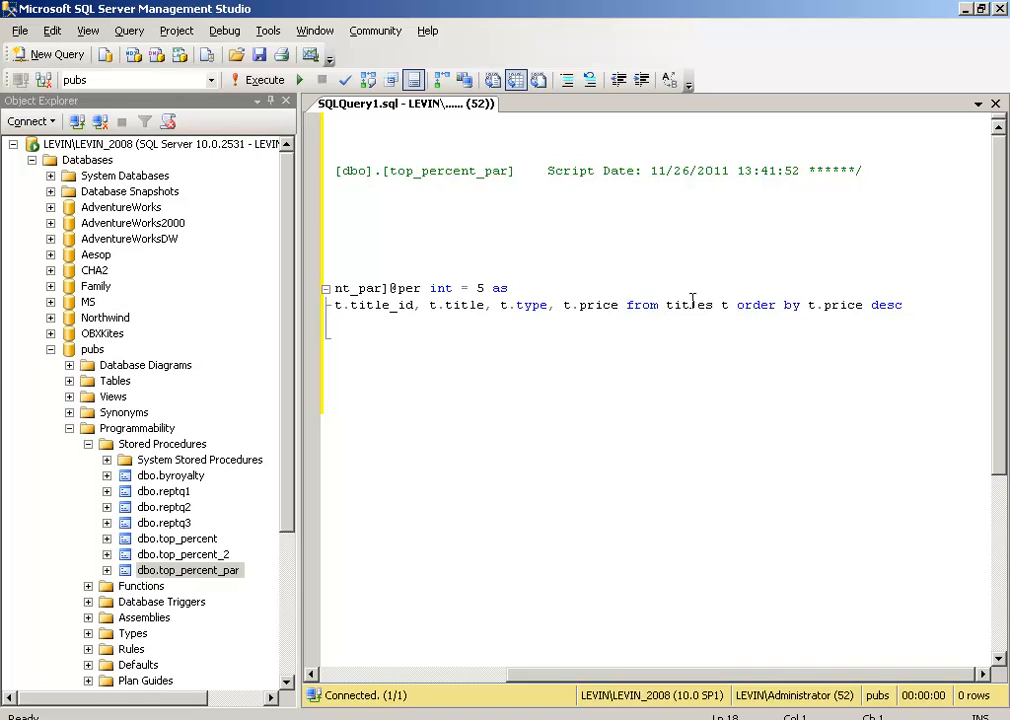
{"action": "mouse_move", "coordinate": [690, 305]}
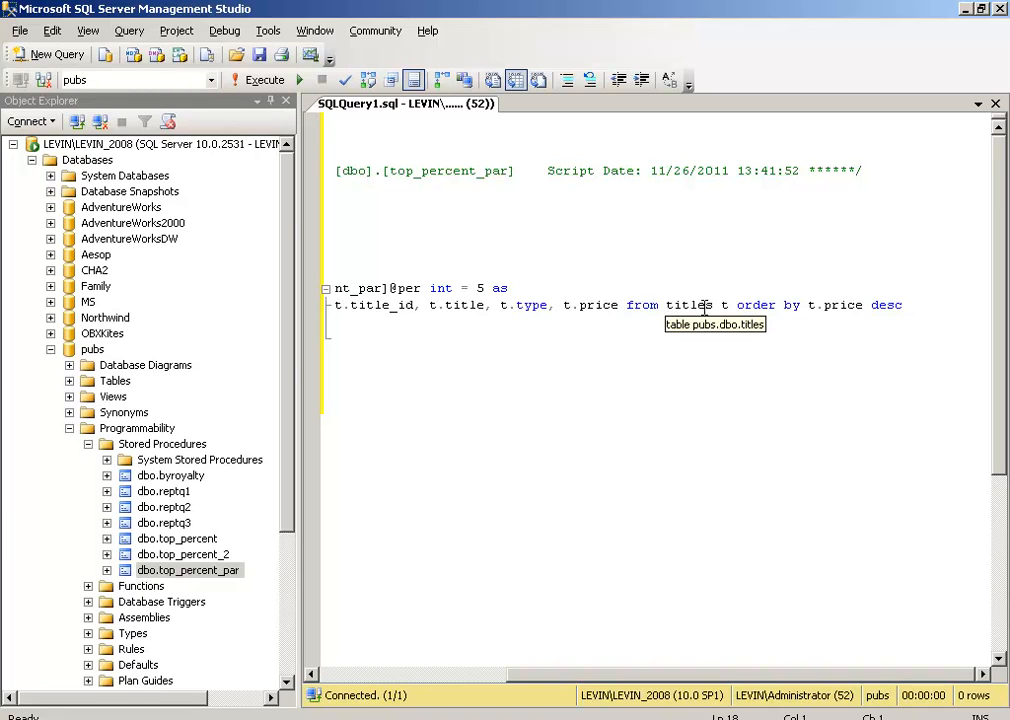
{"action": "mouse_move", "coordinate": [795, 308]}
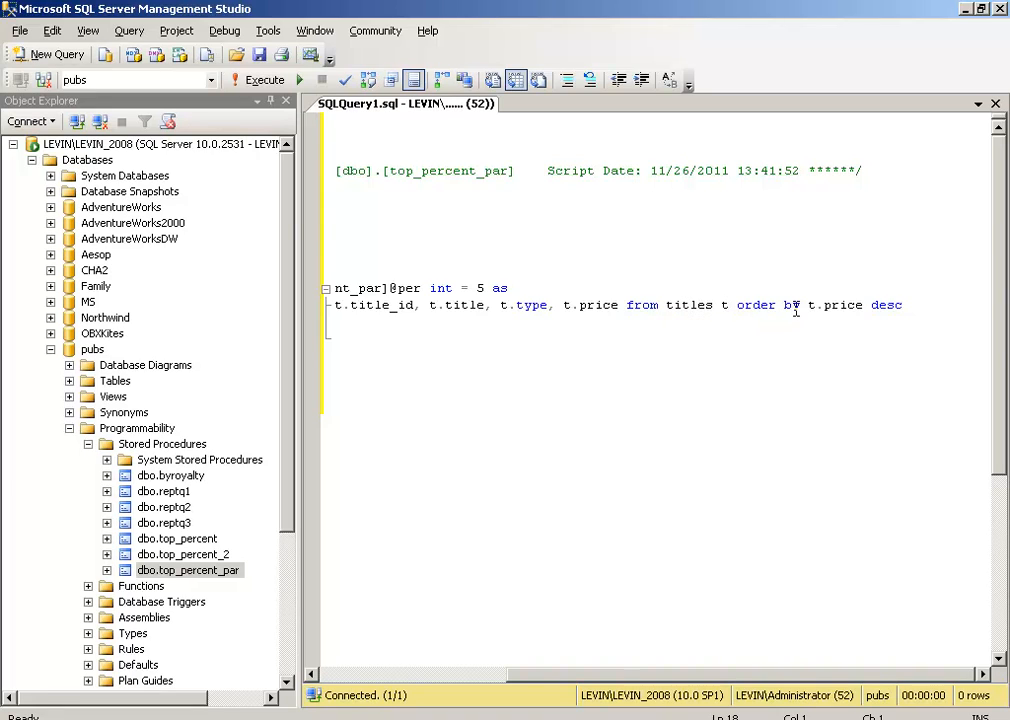
{"action": "mouse_move", "coordinate": [852, 315]}
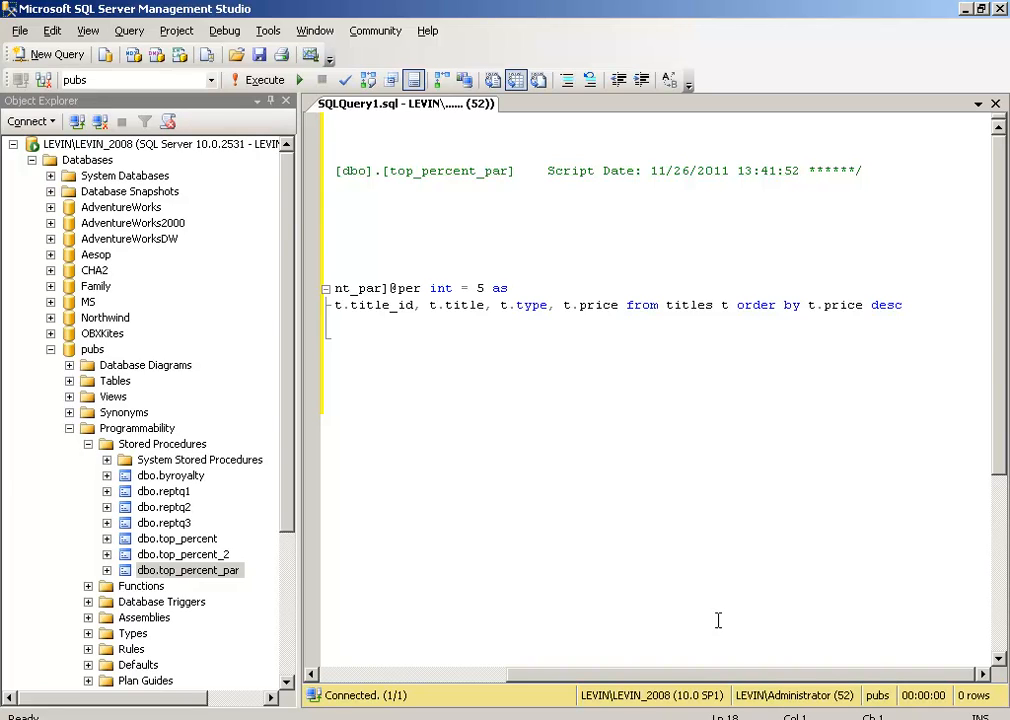
{"action": "mouse_move", "coordinate": [700, 680]}
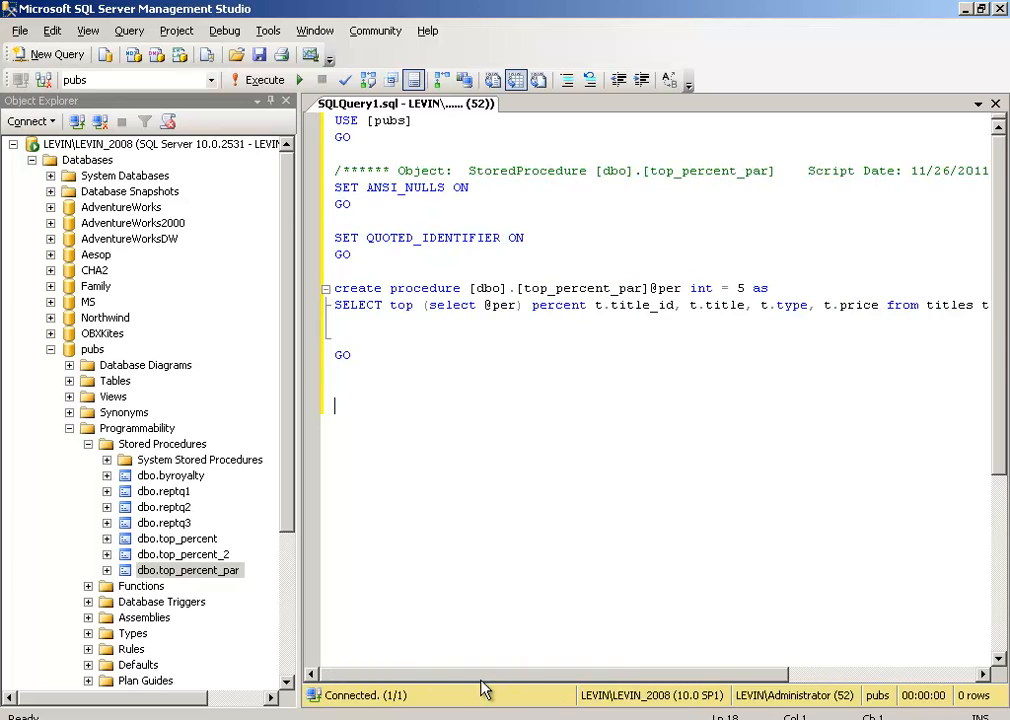
{"action": "mouse_move", "coordinate": [434, 688]}
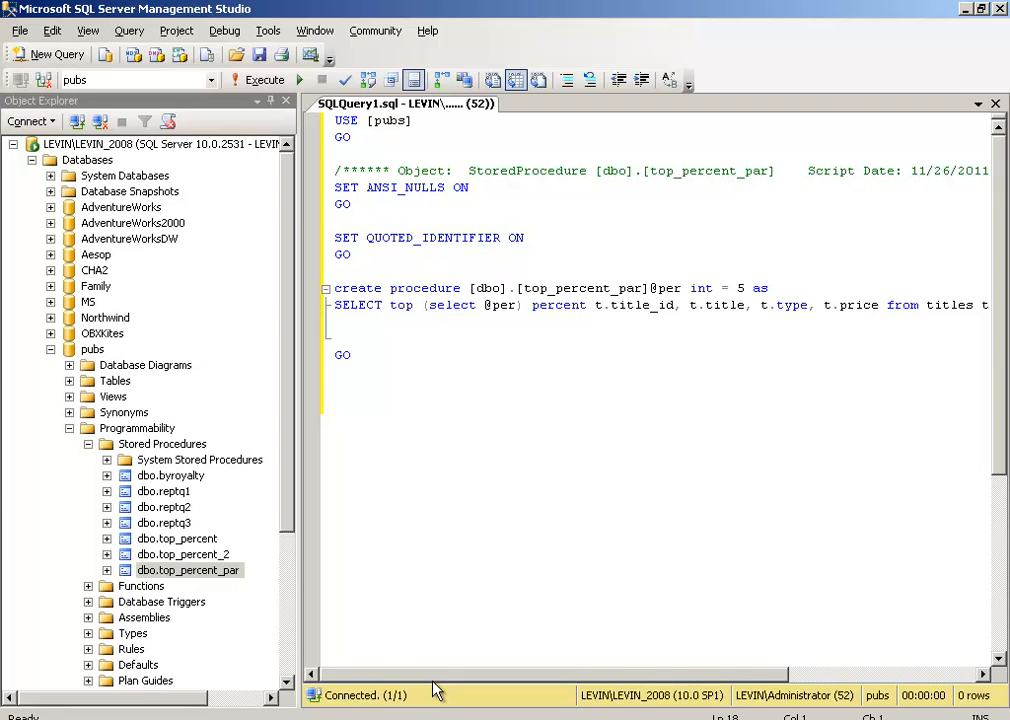
{"action": "left_click", "coordinate": [336, 406]}
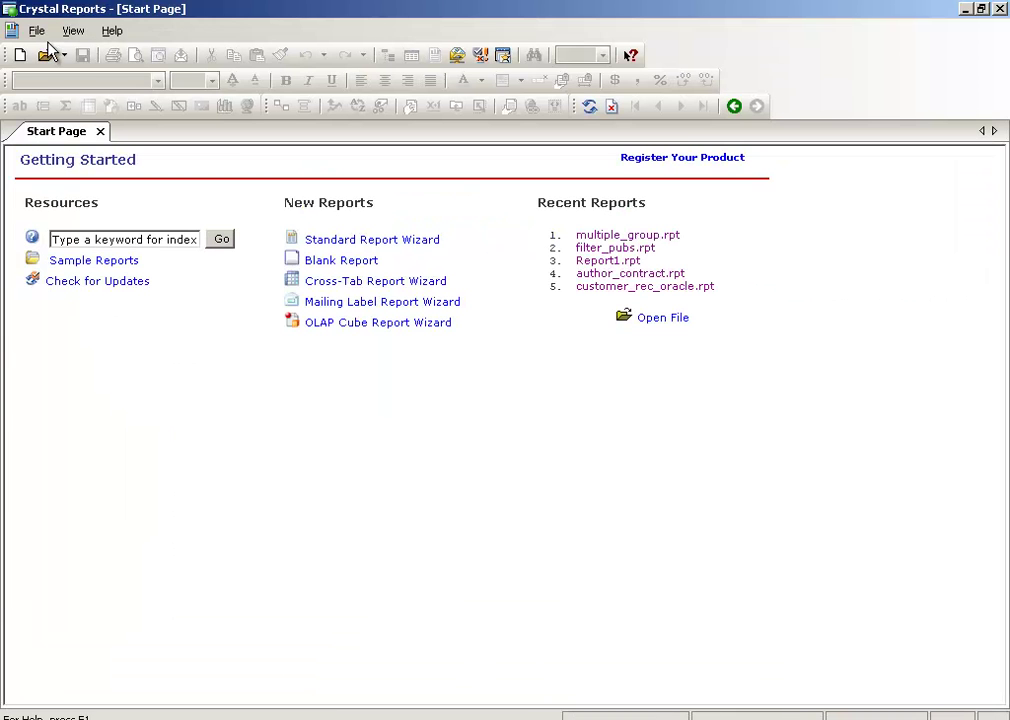
- Start a new standard report and expand the new data connection choices
{"action": "left_click", "coordinate": [36, 30]}
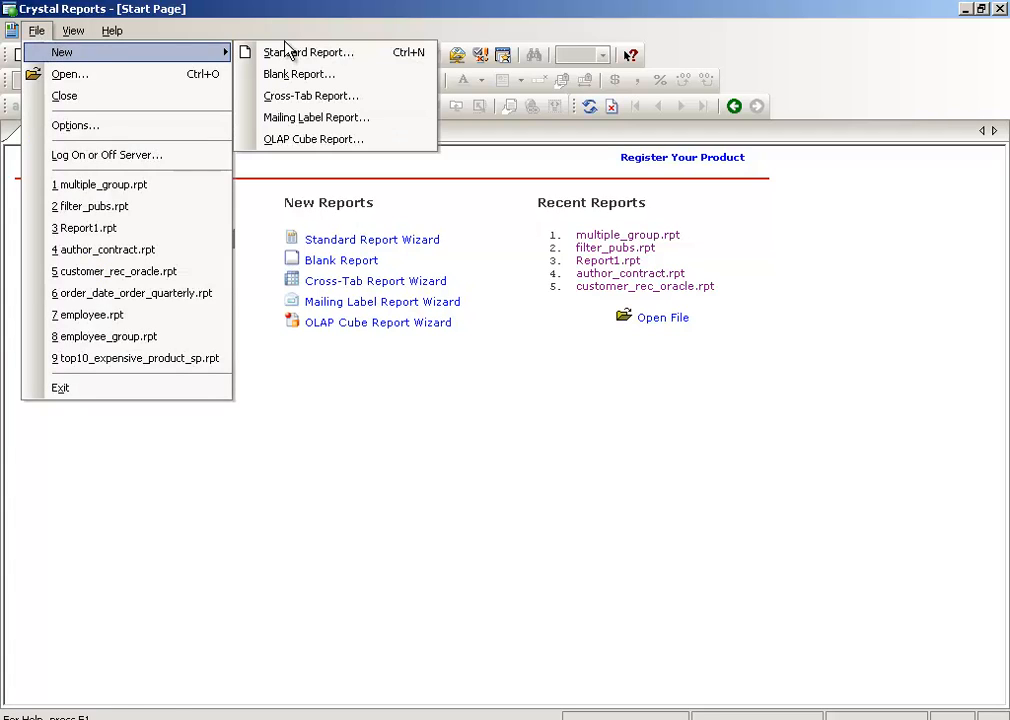
{"action": "mouse_move", "coordinate": [310, 52]}
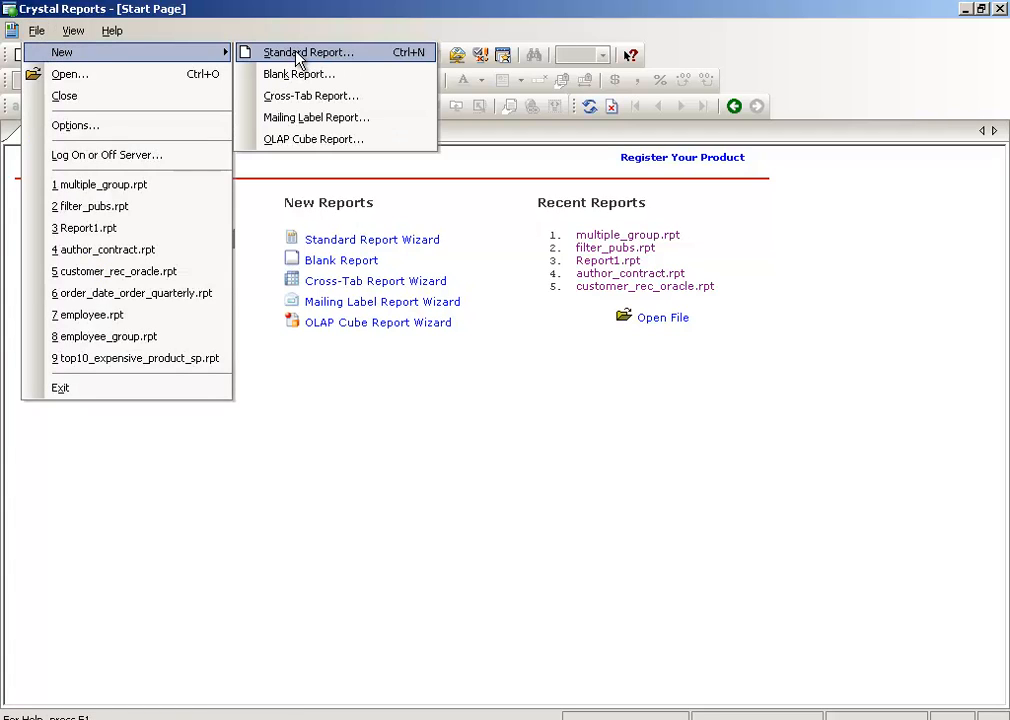
{"action": "left_click", "coordinate": [308, 52]}
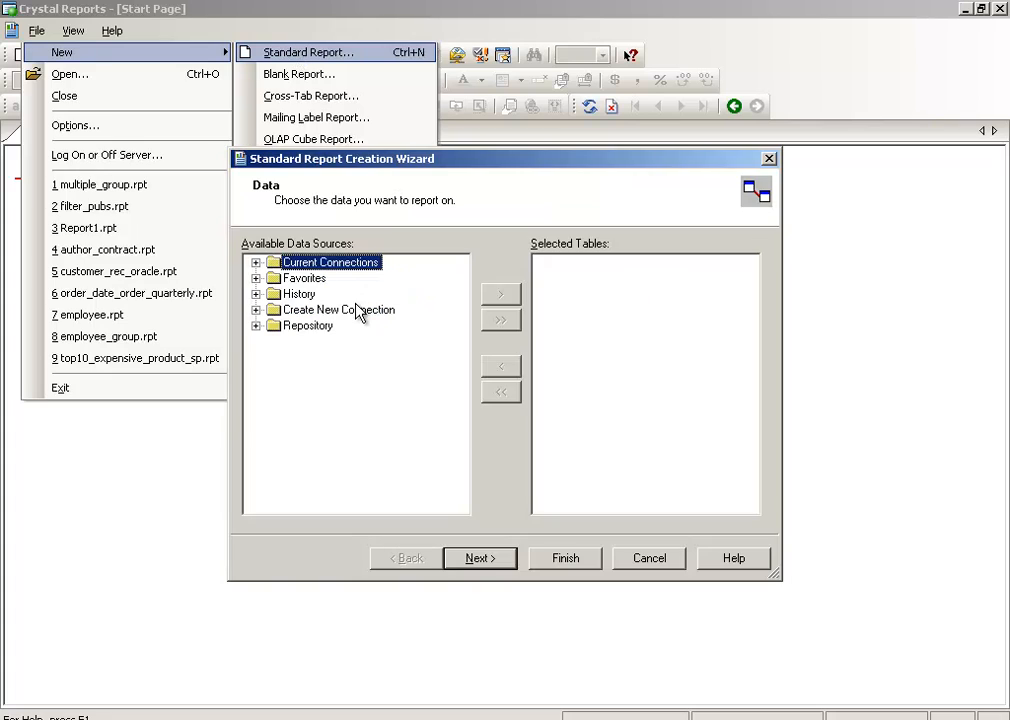
{"action": "left_click", "coordinate": [256, 309]}
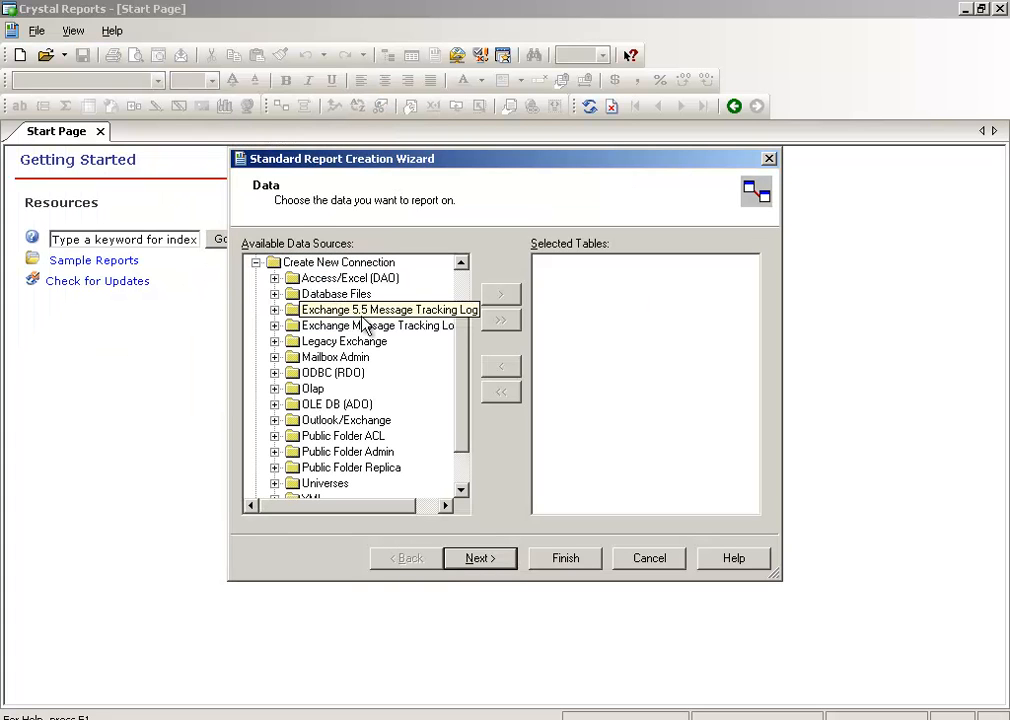
{"action": "left_click", "coordinate": [388, 309]}
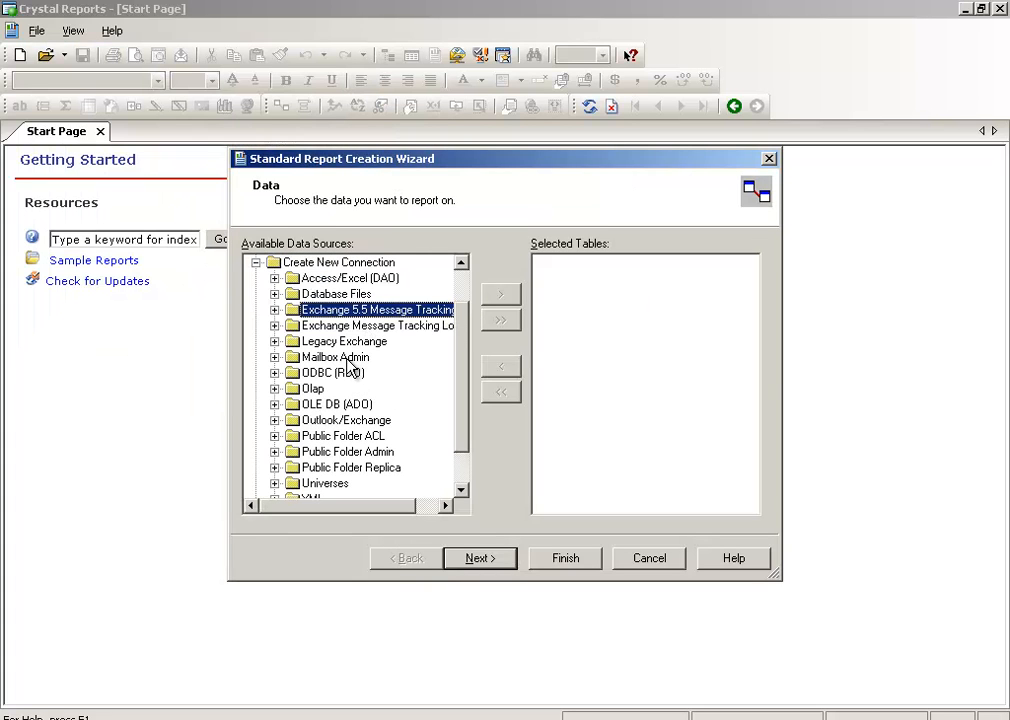
- Connect via ODBC (RDO) to the pubs data source and expand pubs > dbo
{"action": "double_click", "coordinate": [322, 372]}
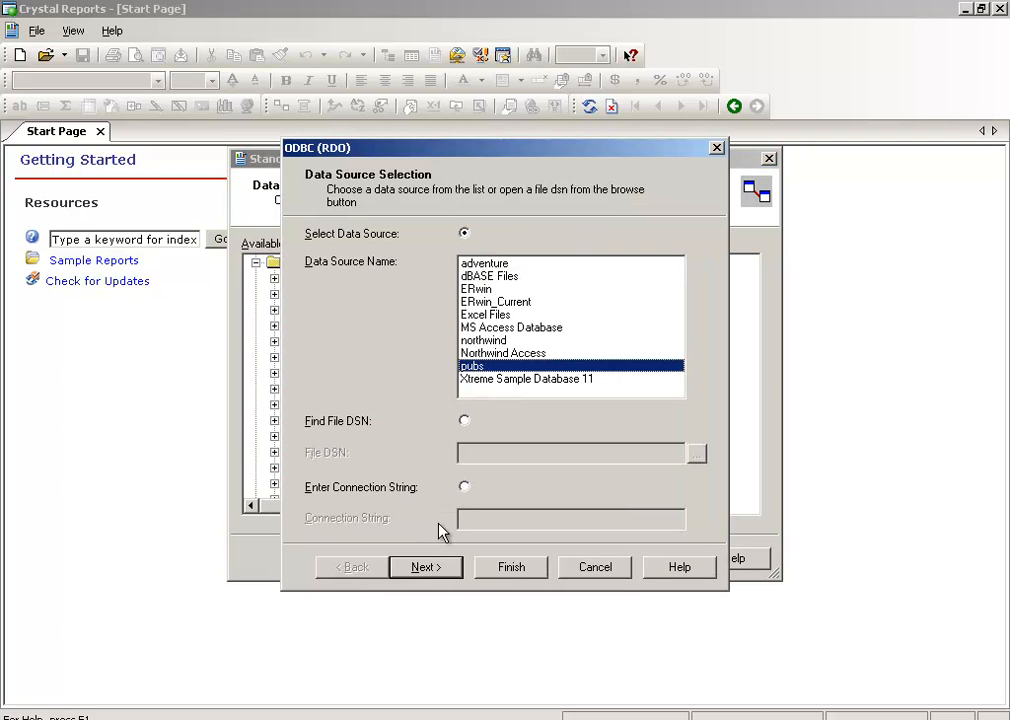
{"action": "left_click", "coordinate": [424, 567]}
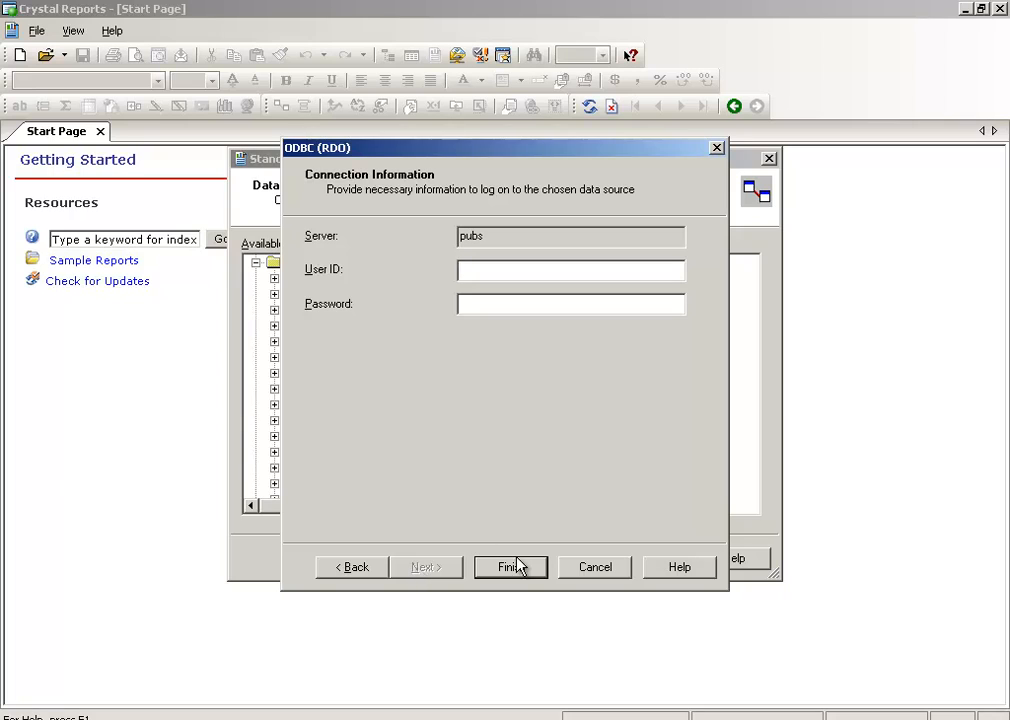
{"action": "left_click", "coordinate": [510, 567]}
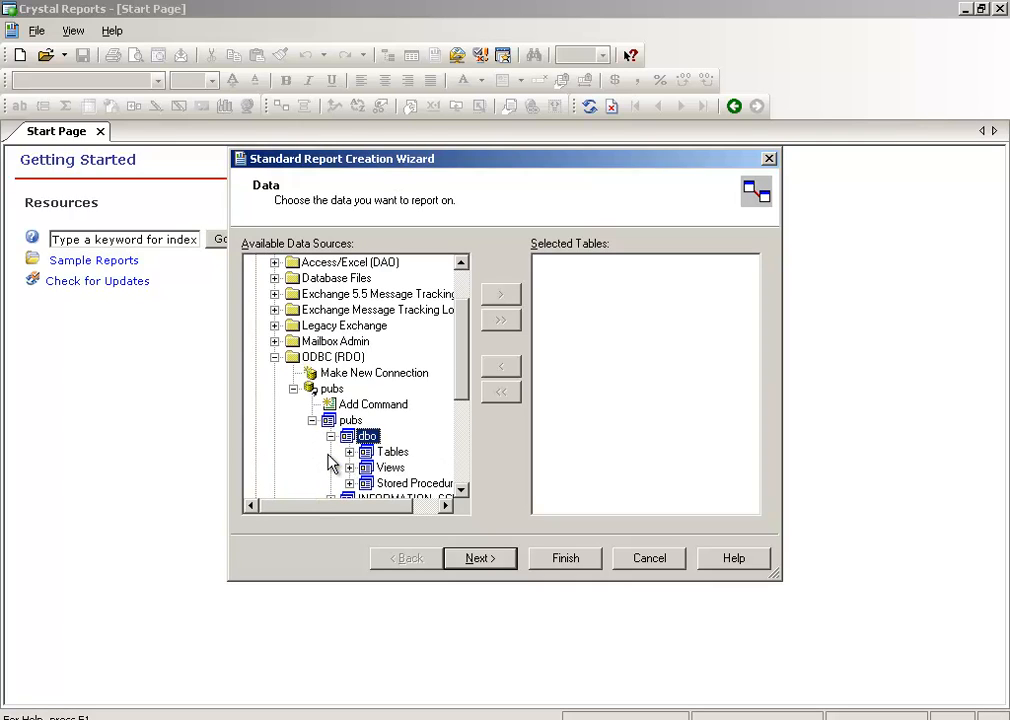
{"action": "left_click", "coordinate": [350, 483]}
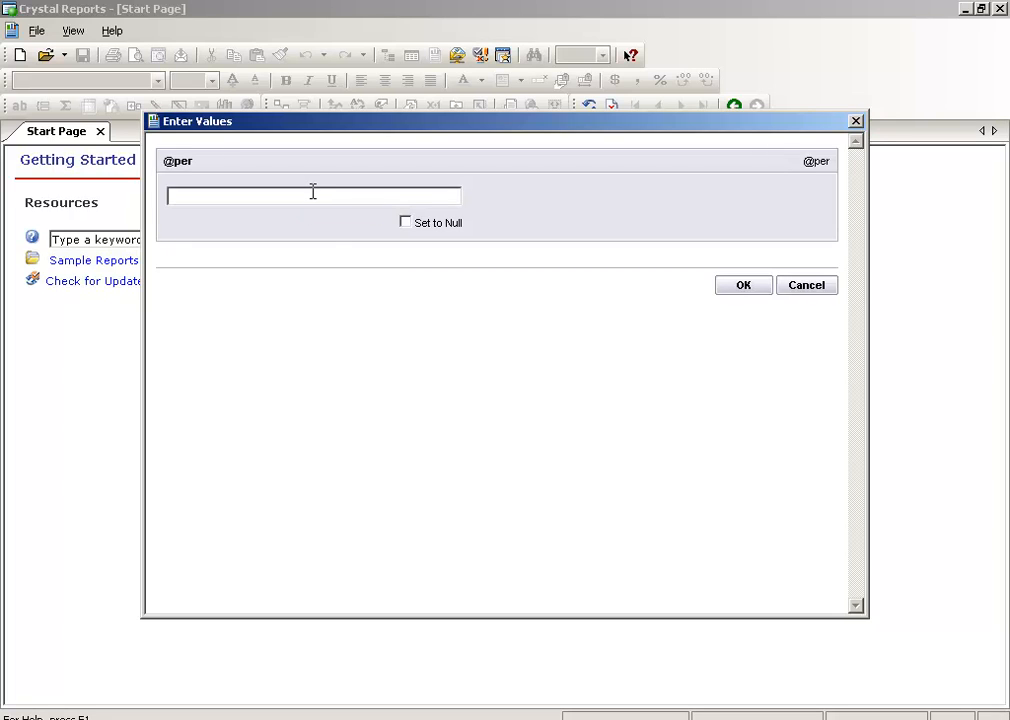
{"action": "type", "text": "50"}
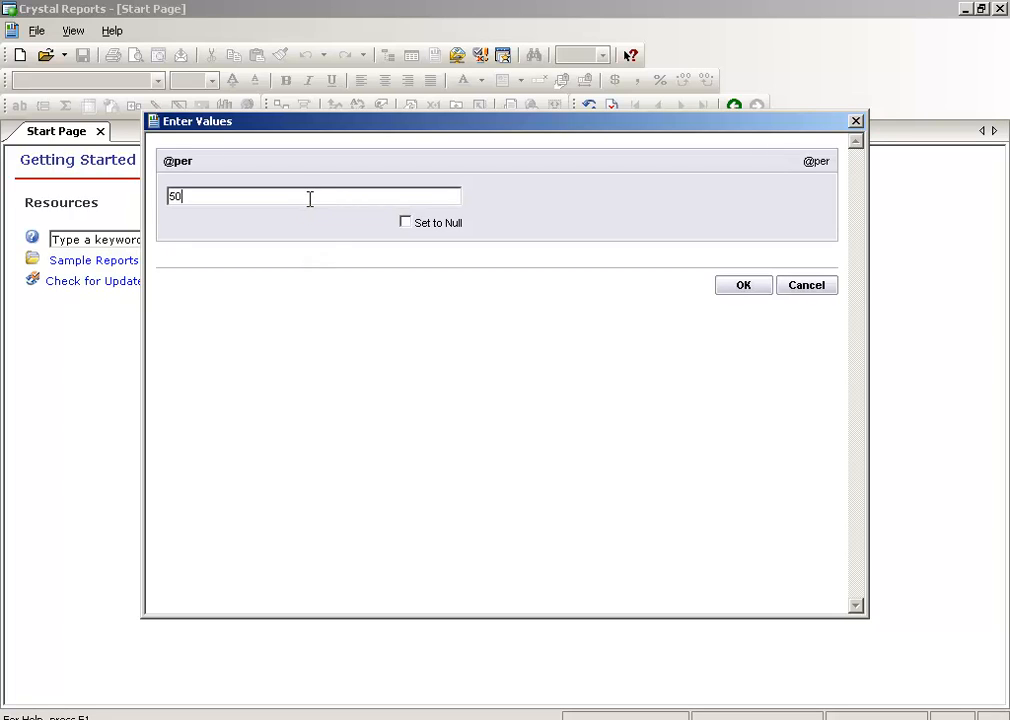
{"action": "mouse_move", "coordinate": [697, 274]}
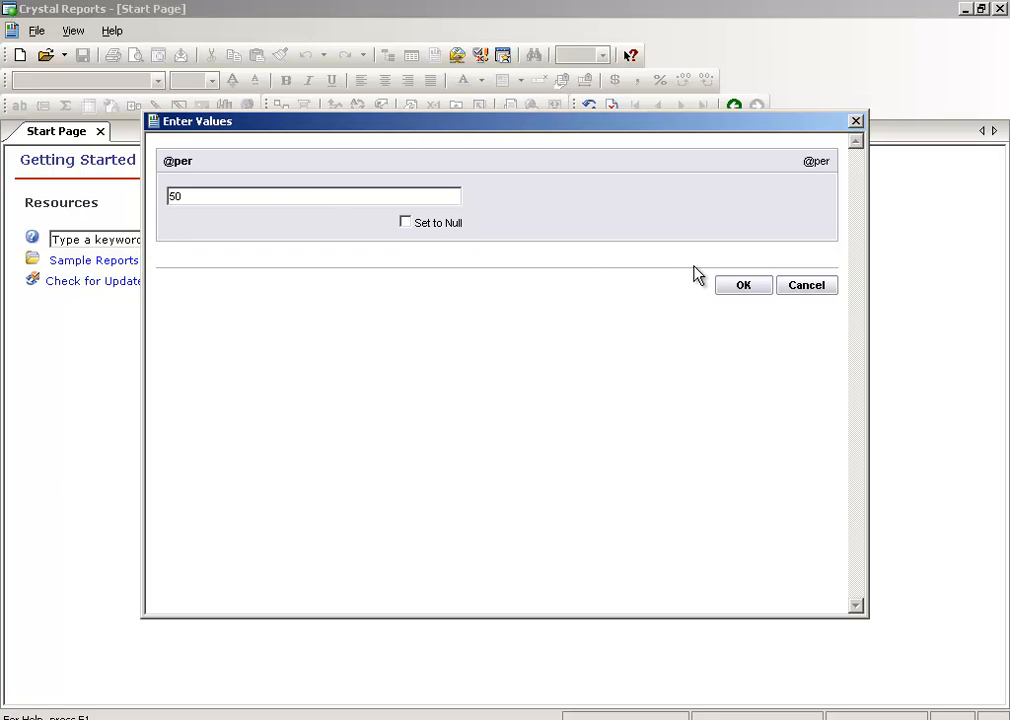
{"action": "mouse_move", "coordinate": [730, 290]}
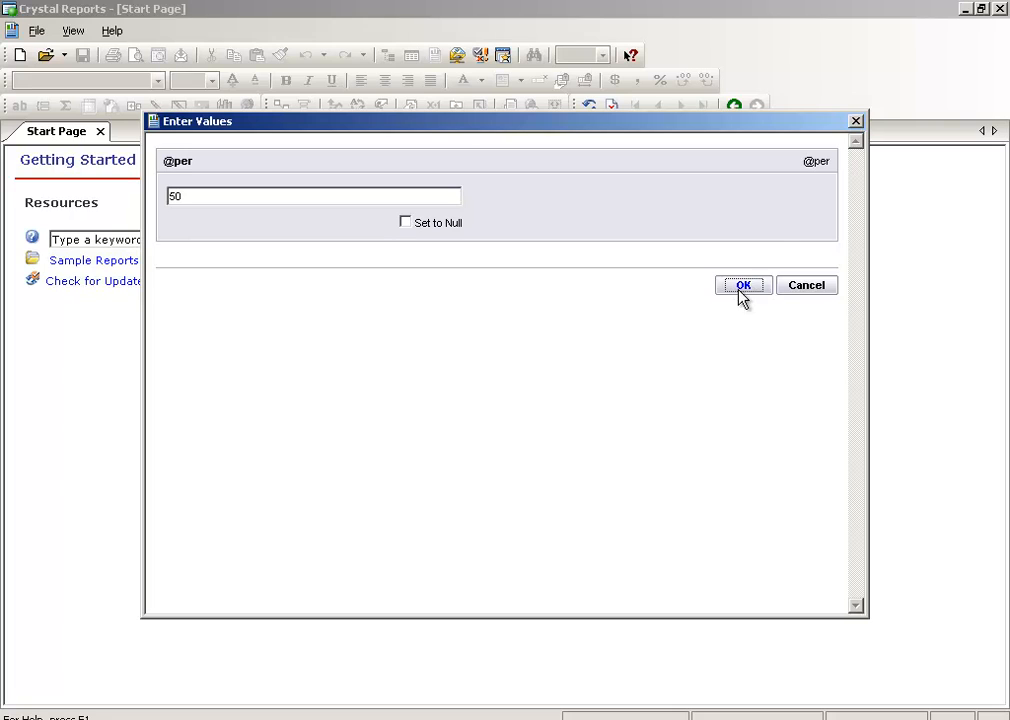
{"action": "left_click", "coordinate": [743, 285]}
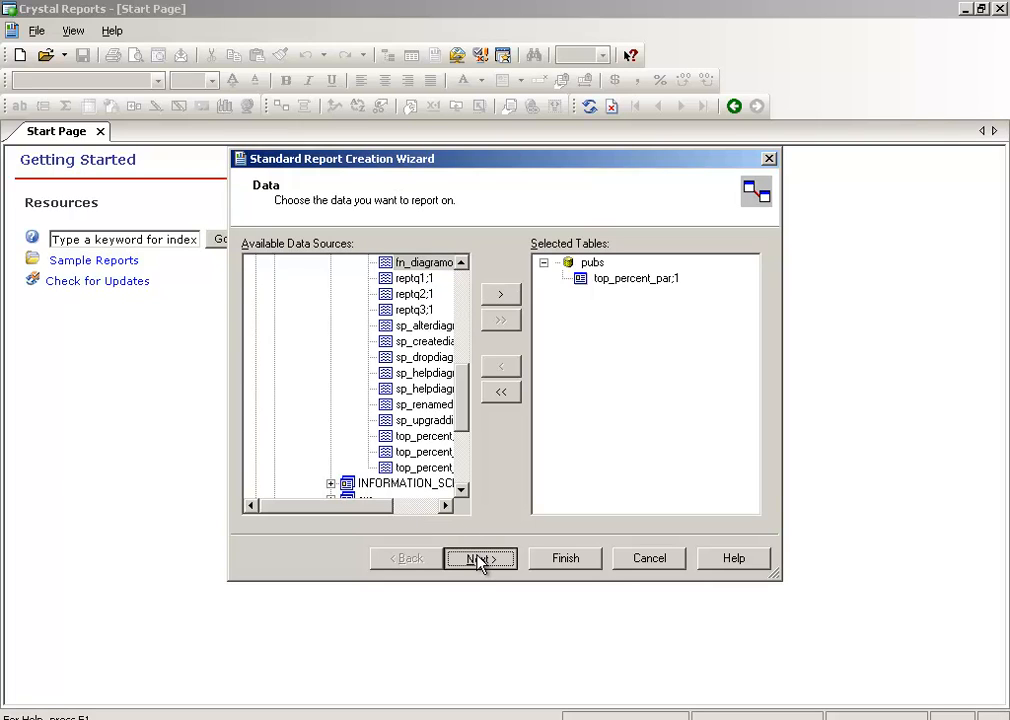
- Add all top_percent_par fields, skip Grouping and Record Selection, and finish the wizard
{"action": "left_click", "coordinate": [480, 558]}
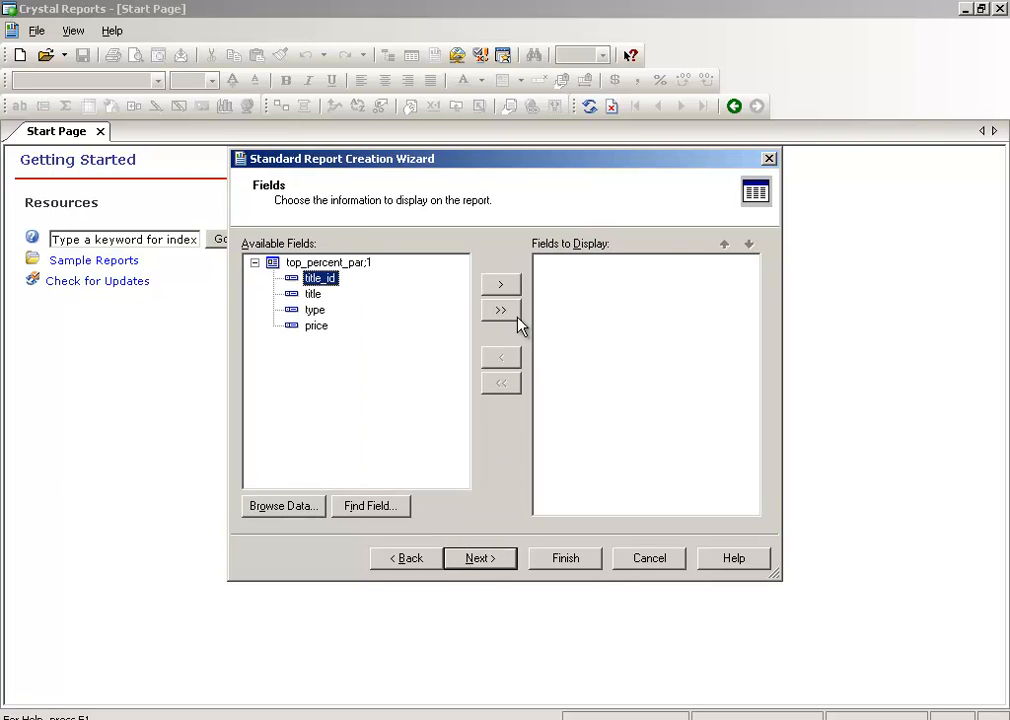
{"action": "left_click", "coordinate": [500, 309]}
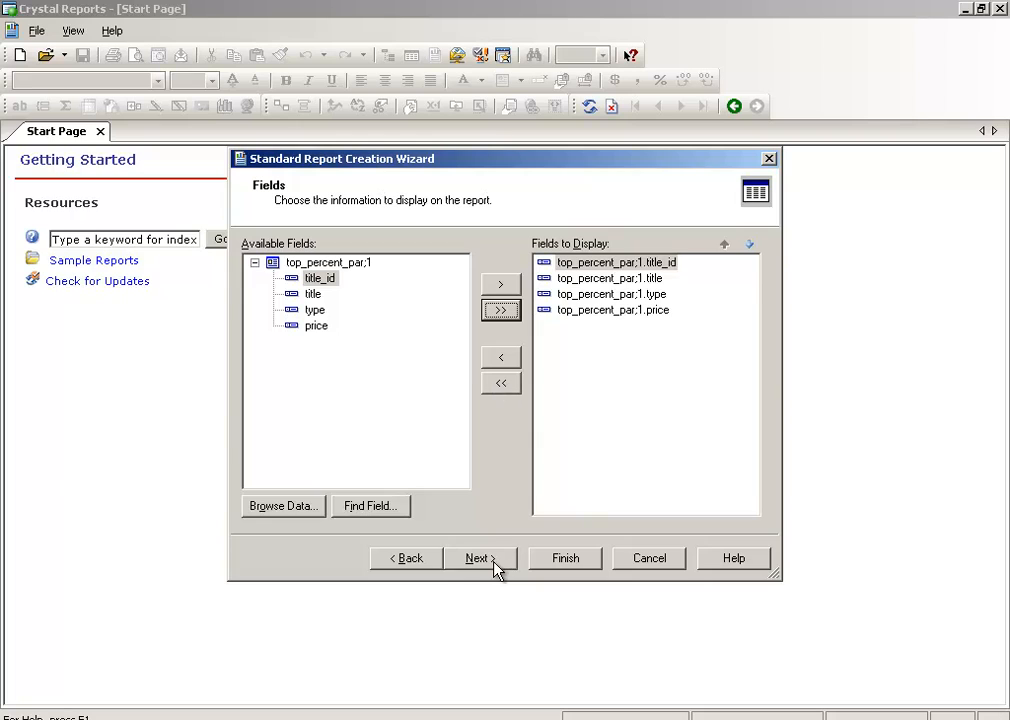
{"action": "left_click", "coordinate": [479, 558]}
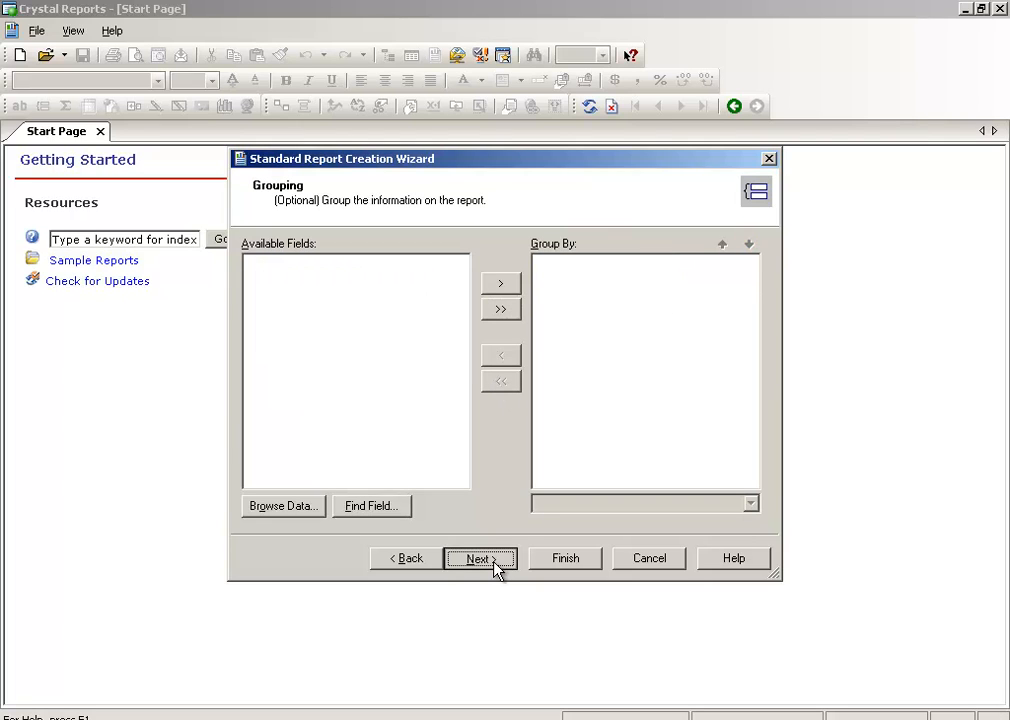
{"action": "left_click", "coordinate": [478, 558]}
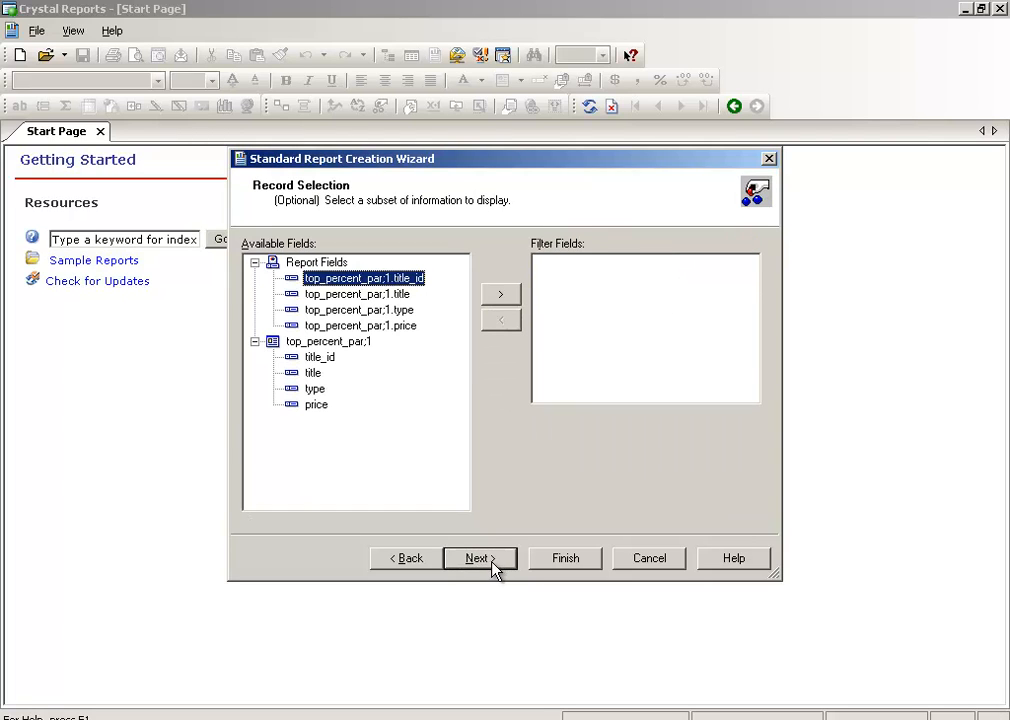
{"action": "left_click", "coordinate": [648, 558]}
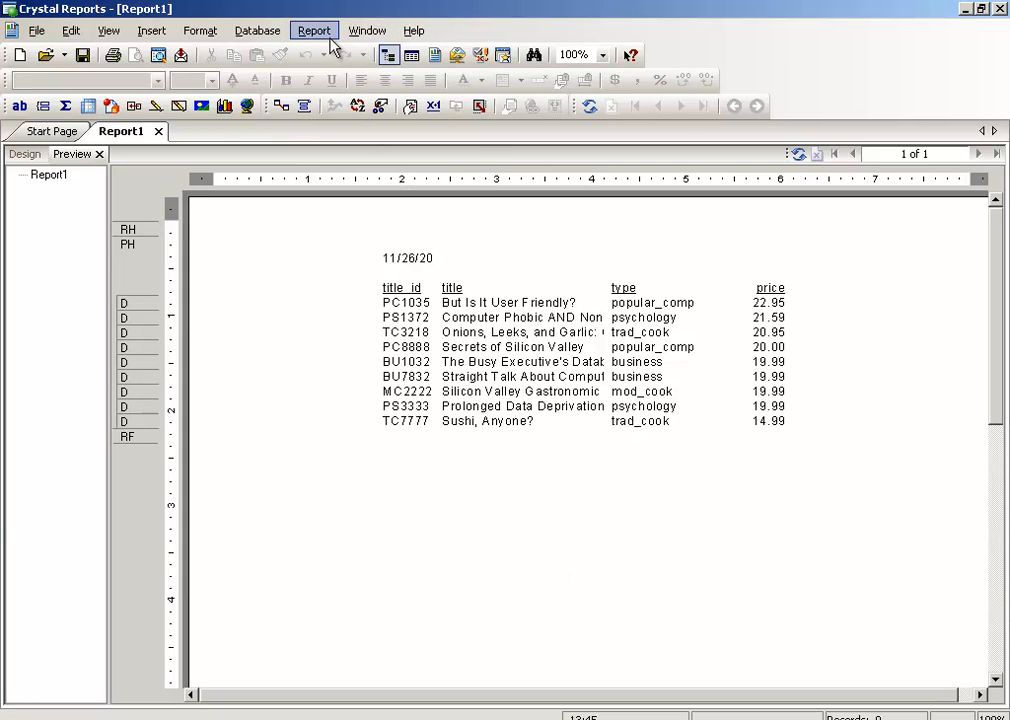
- Refresh the report data, choosing to prompt for new parameter values
{"action": "left_click", "coordinate": [314, 30]}
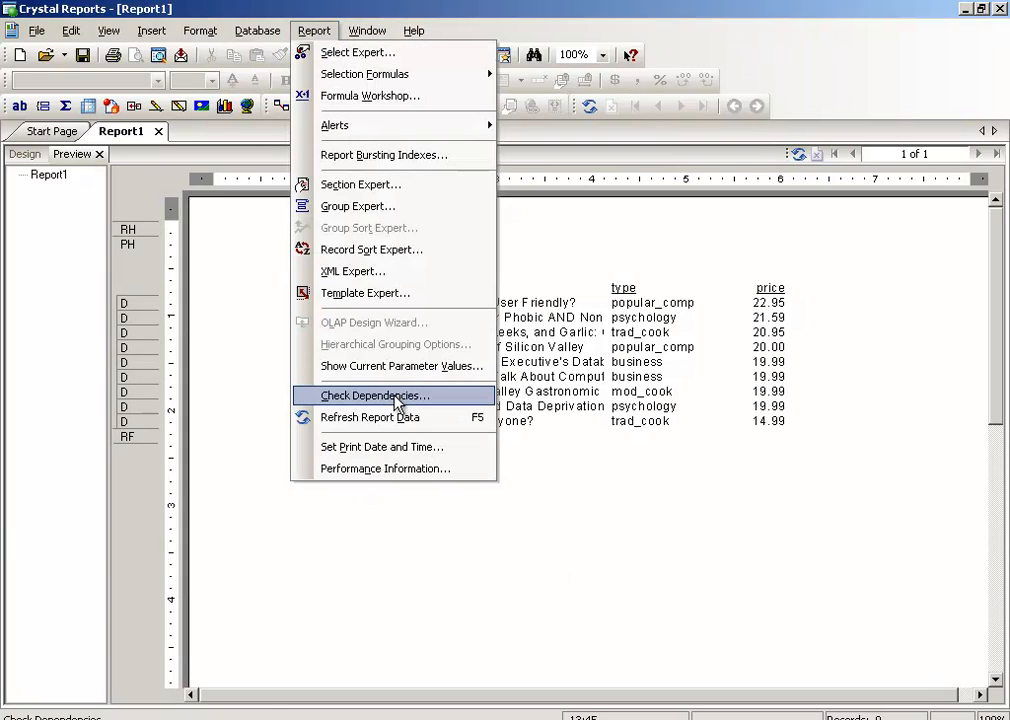
{"action": "left_click", "coordinate": [370, 417]}
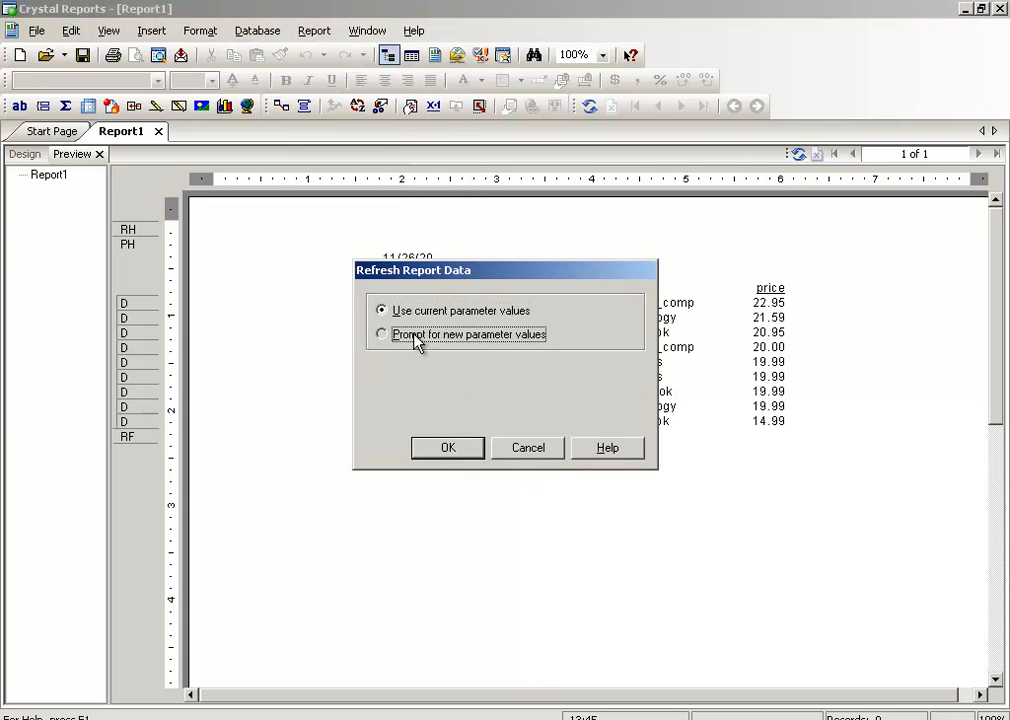
{"action": "left_click", "coordinate": [381, 334]}
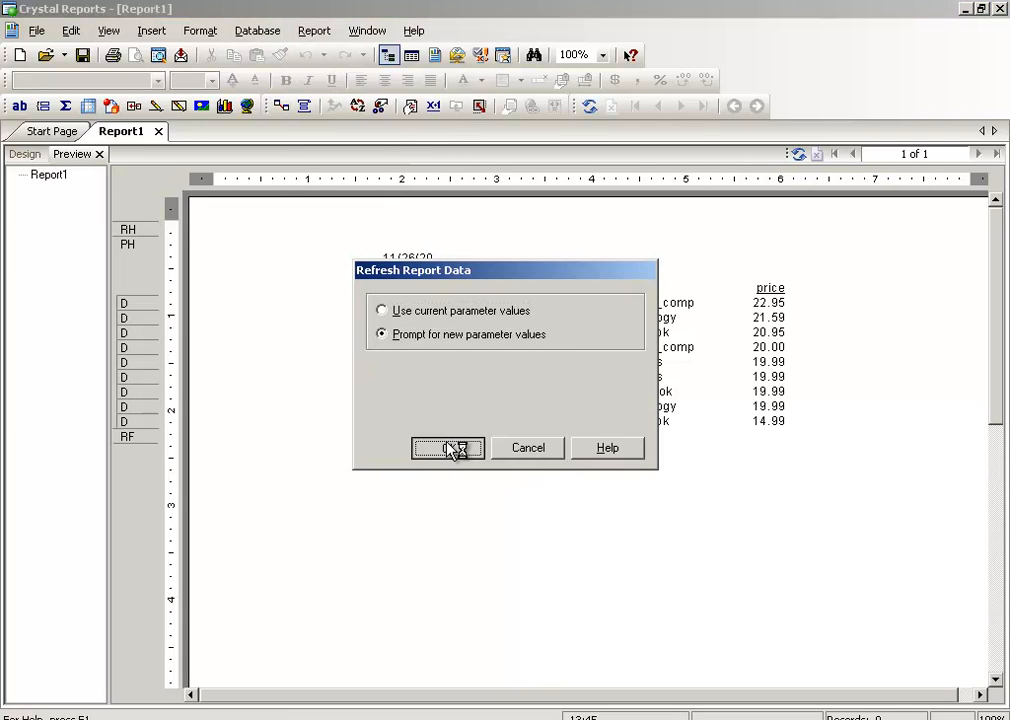
{"action": "left_click", "coordinate": [447, 447]}
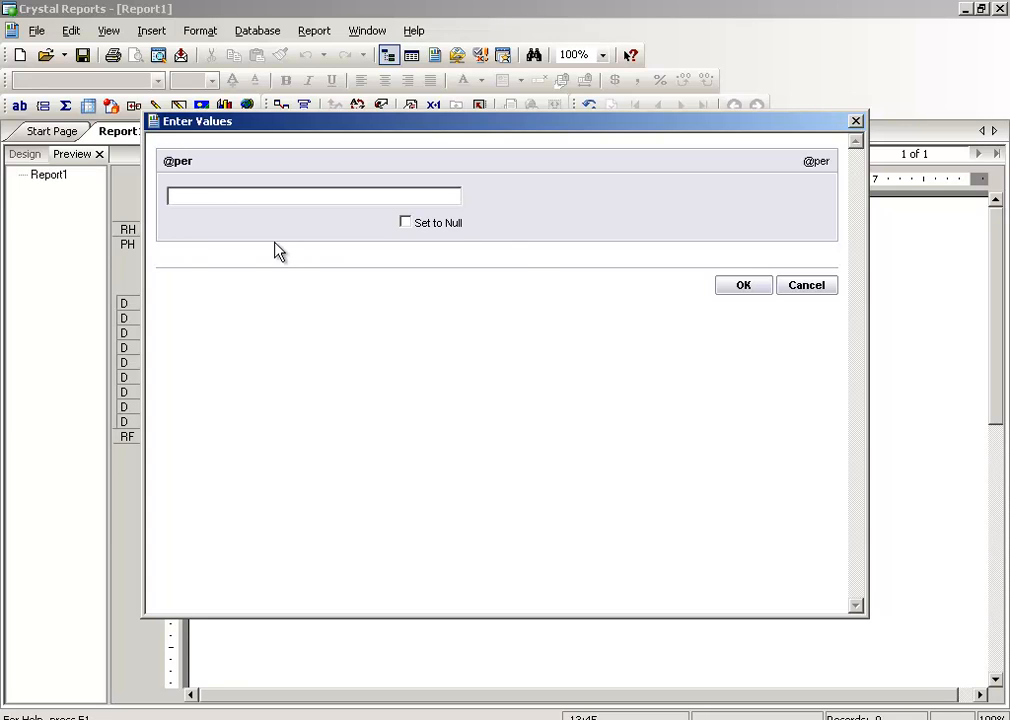
{"action": "type", "text": "25"}
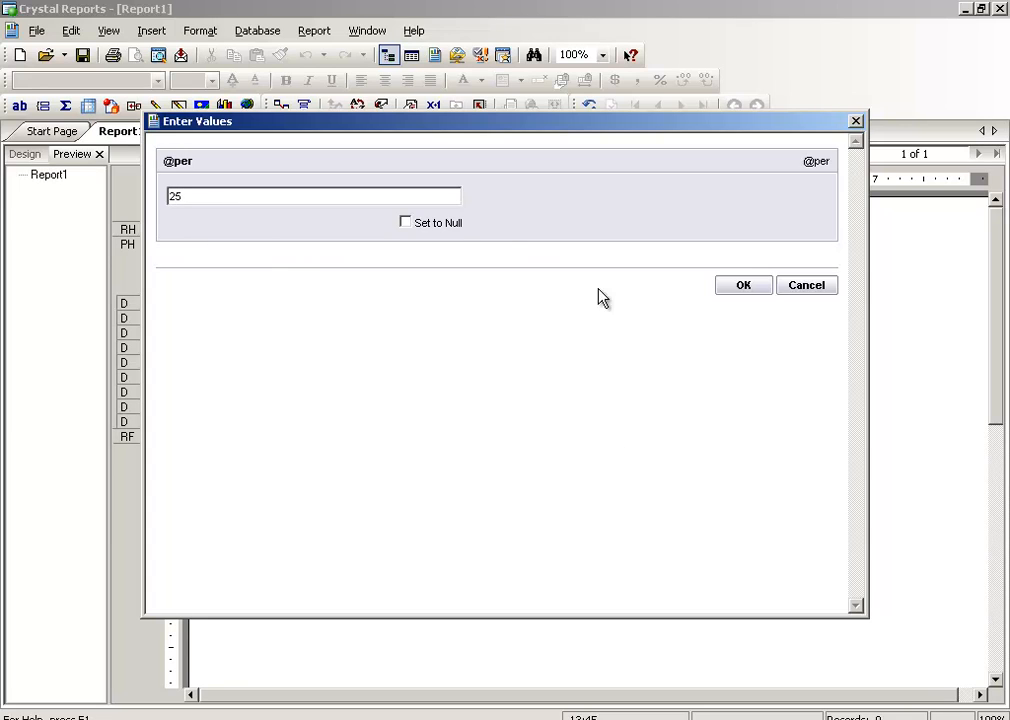
{"action": "left_click", "coordinate": [743, 285]}
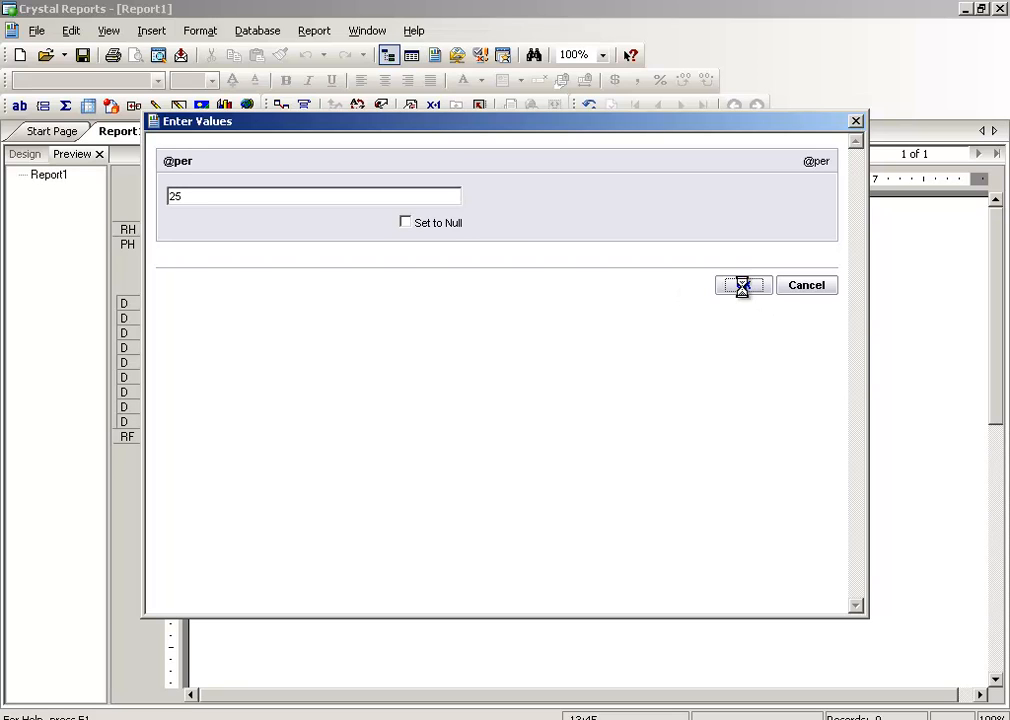
{"action": "left_click", "coordinate": [742, 285]}
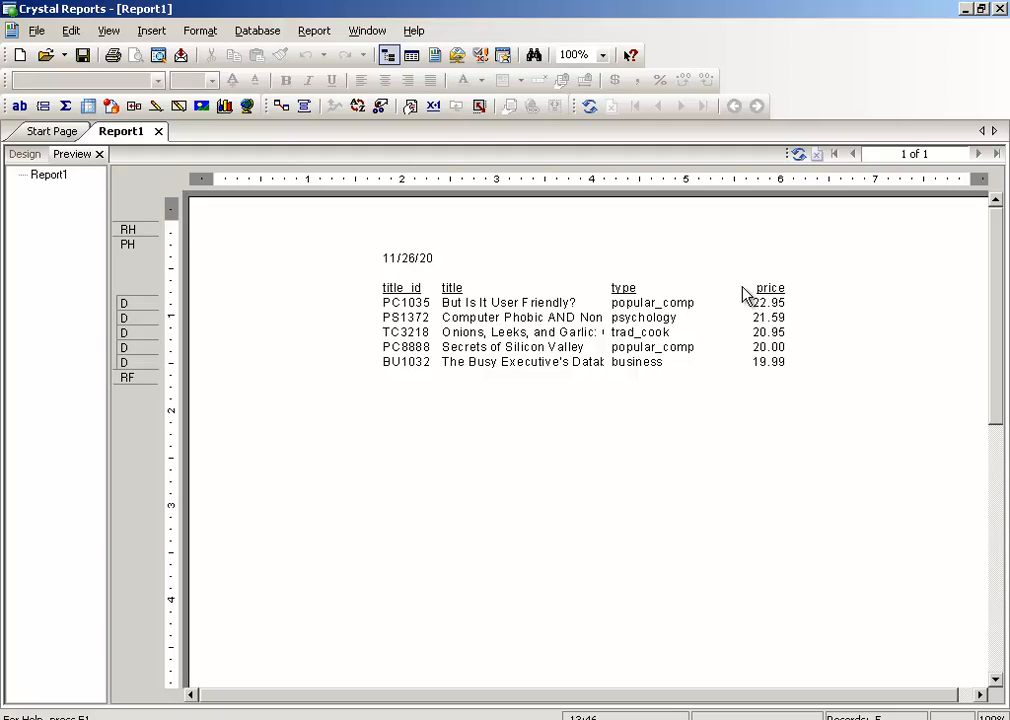
{"action": "mouse_move", "coordinate": [640, 710]}
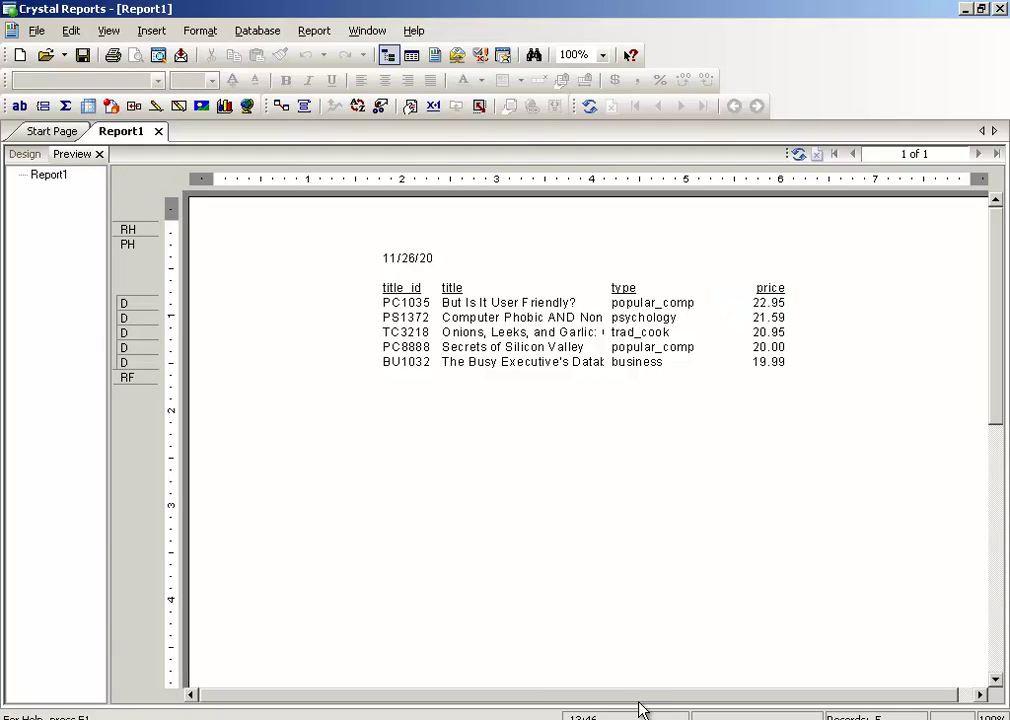